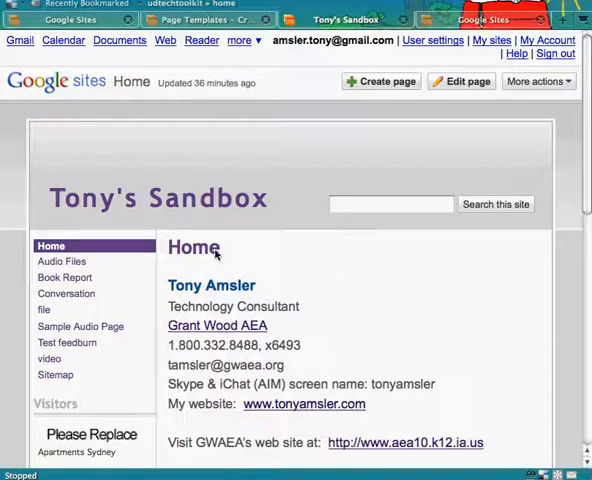
- Open the Book Report page and scroll through its student fields, Summary and Review
click(63, 277)
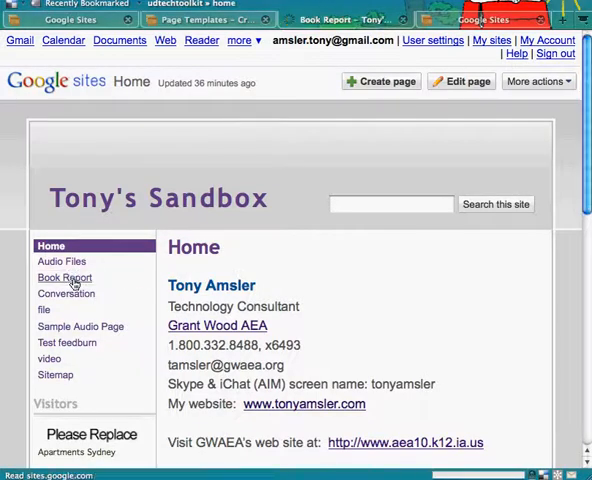
click(63, 277)
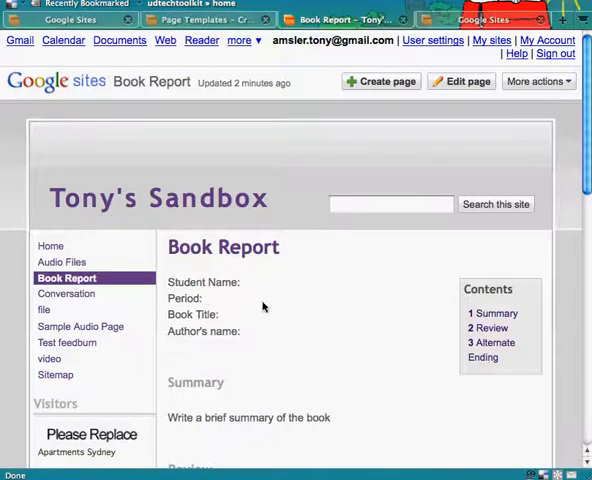
scroll(down, 3)
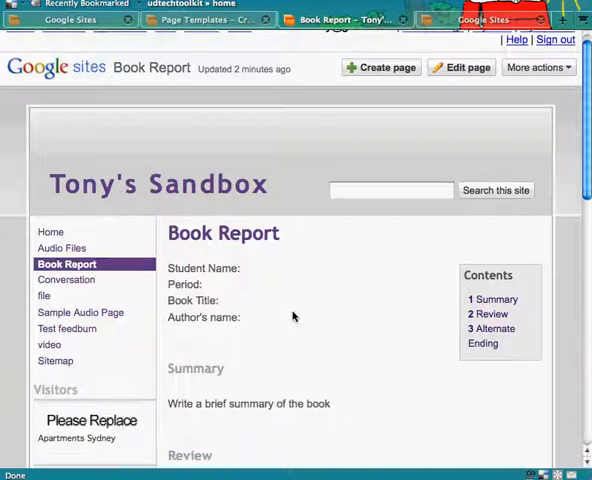
scroll(down, 3)
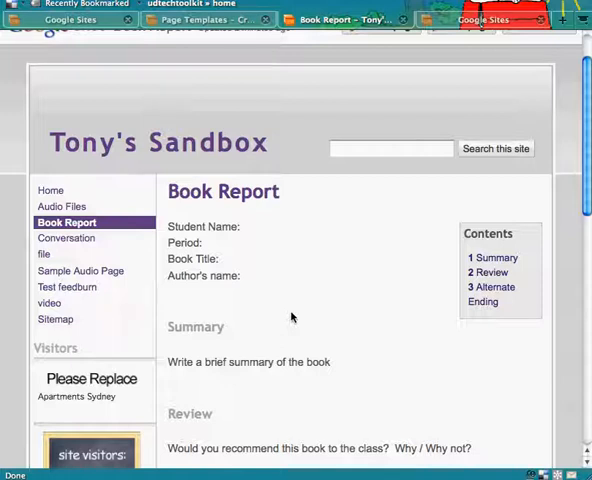
mouse_move(313, 323)
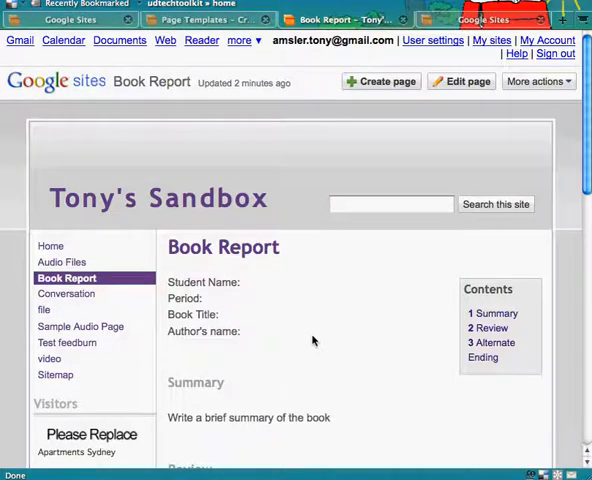
mouse_move(433, 331)
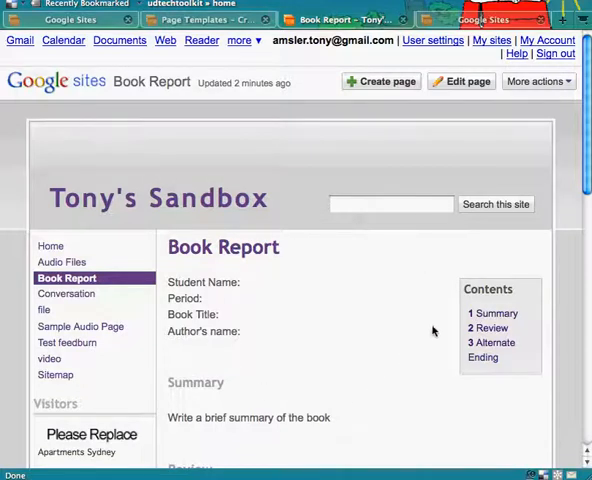
- Save the Book Report page as a page template with a stack-of-books image icon
click(531, 81)
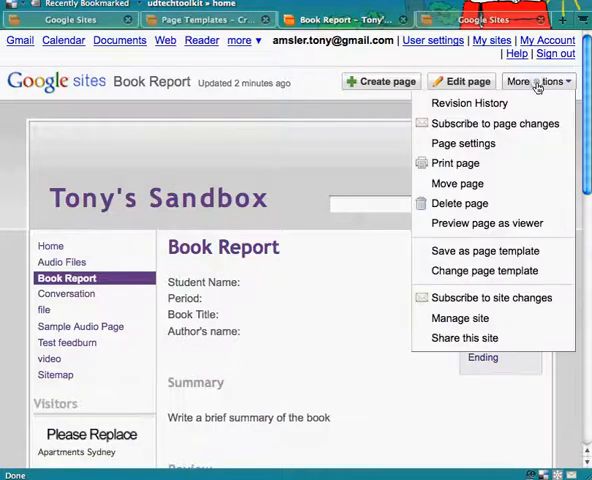
mouse_move(444, 251)
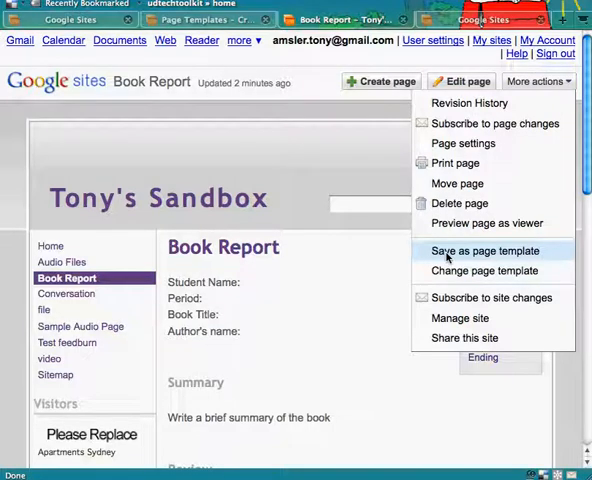
click(485, 251)
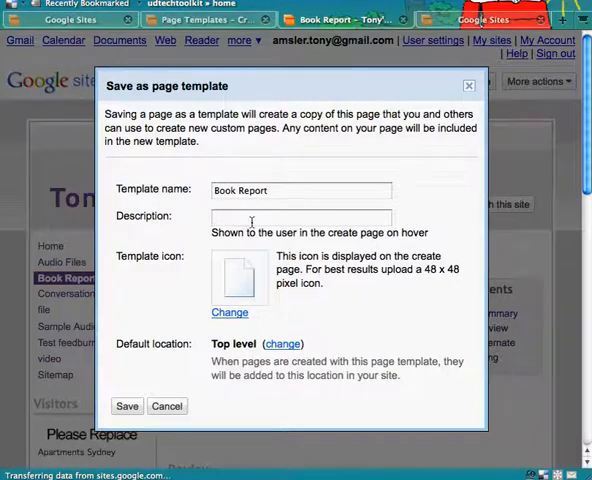
mouse_move(235, 285)
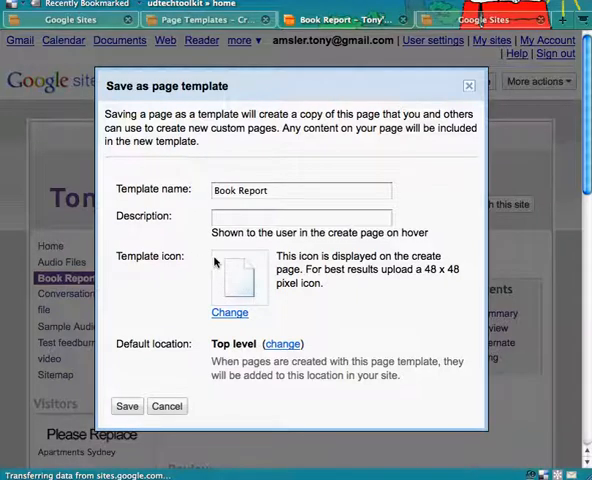
click(230, 312)
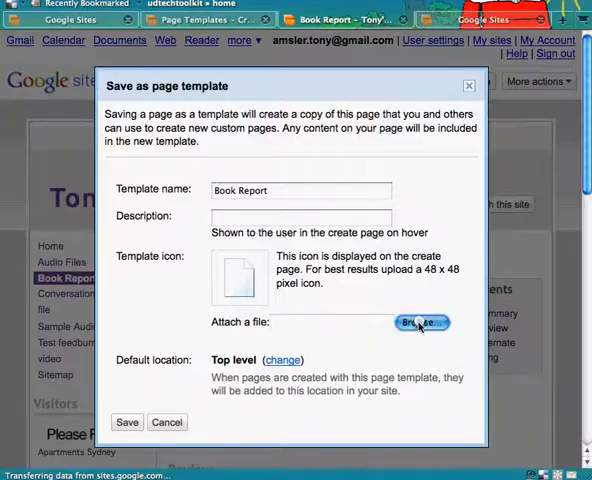
click(419, 322)
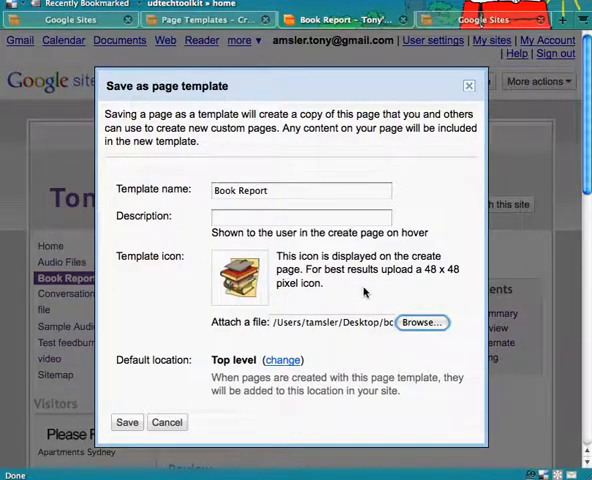
mouse_move(442, 286)
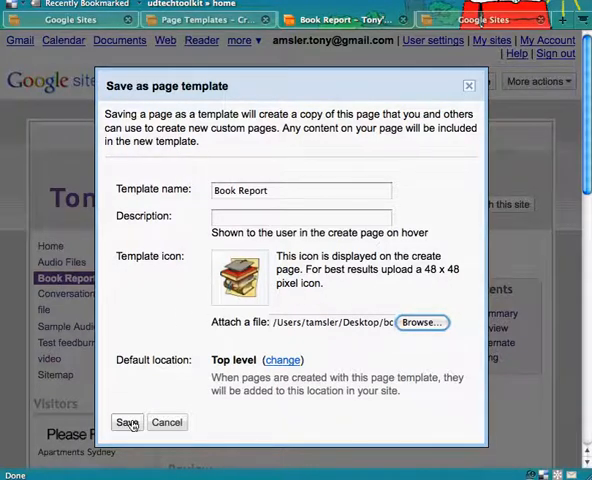
click(128, 421)
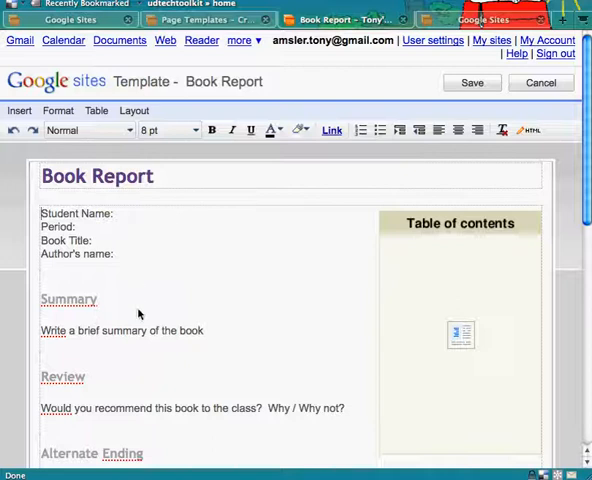
mouse_move(291, 278)
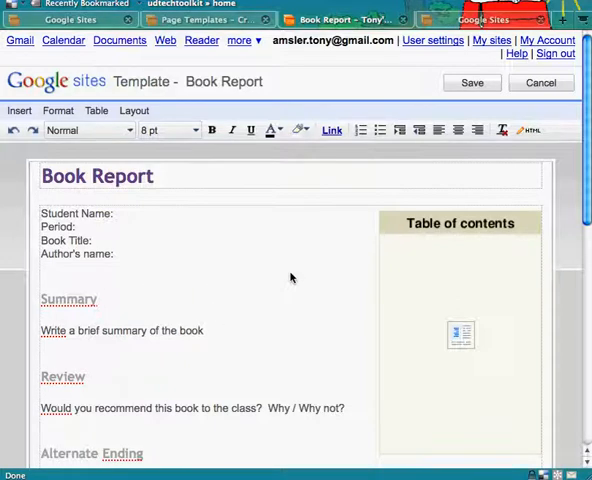
- Save the Book Report template edits and go to the page templates listing
click(472, 82)
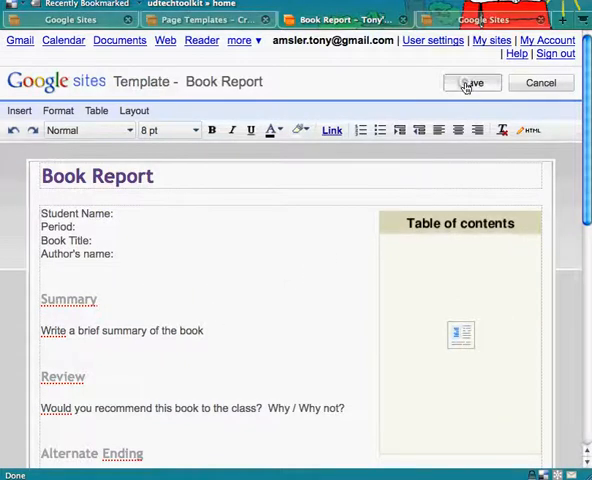
click(482, 82)
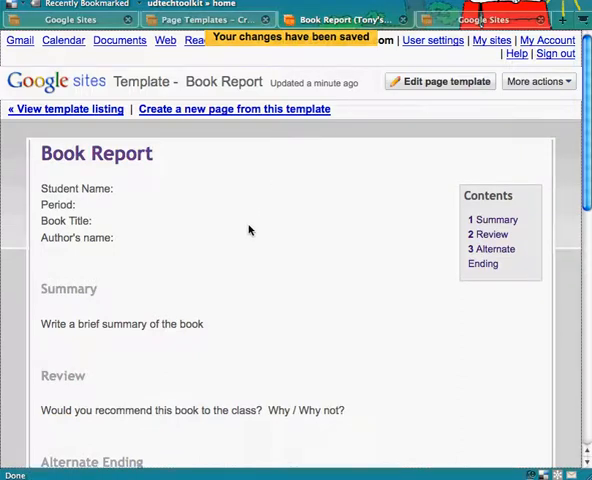
mouse_move(97, 126)
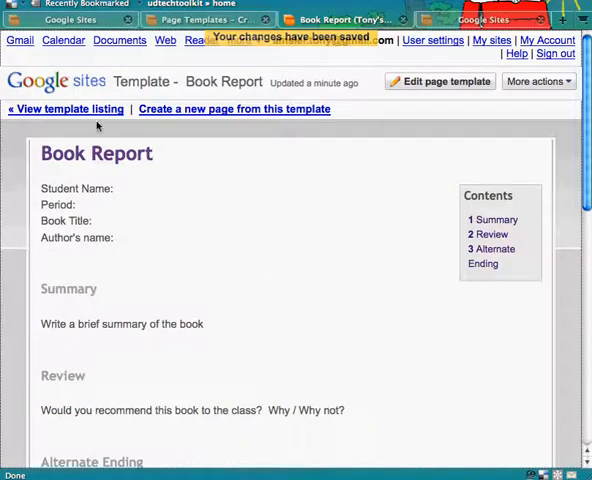
click(64, 109)
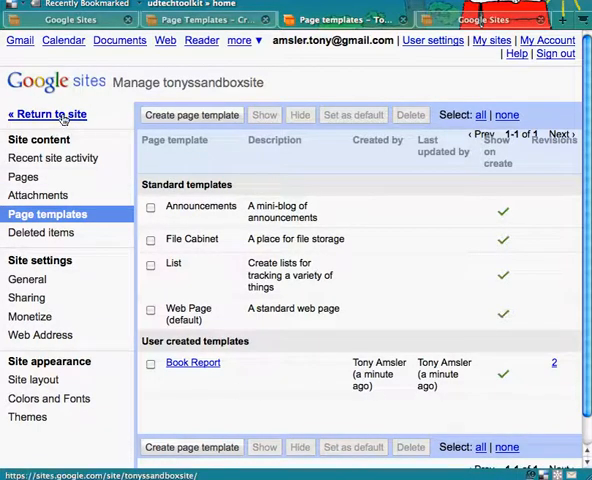
- From Home, start a new page with the Book Report template, then cancel it
click(46, 114)
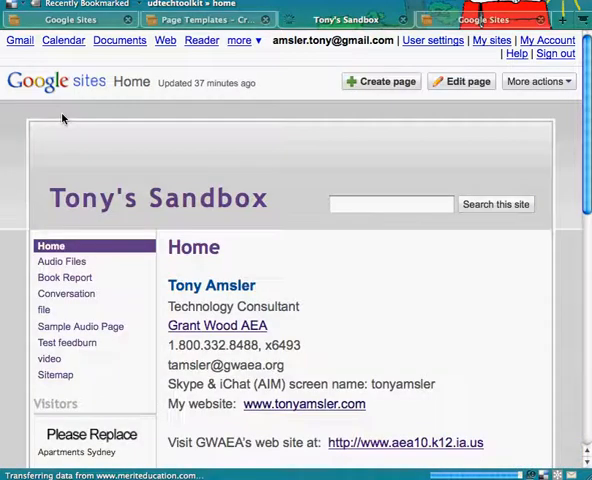
mouse_move(135, 155)
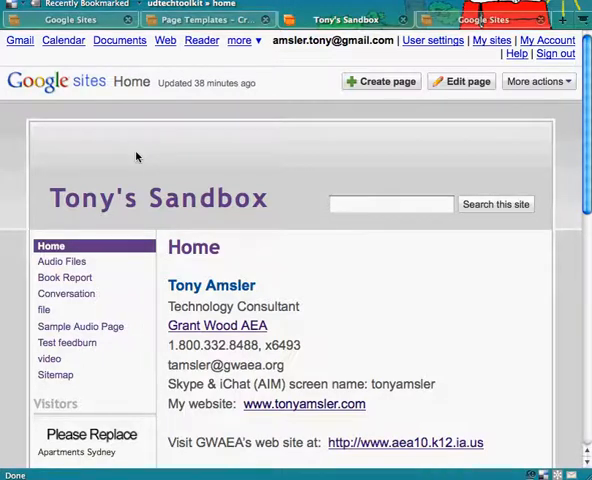
click(382, 82)
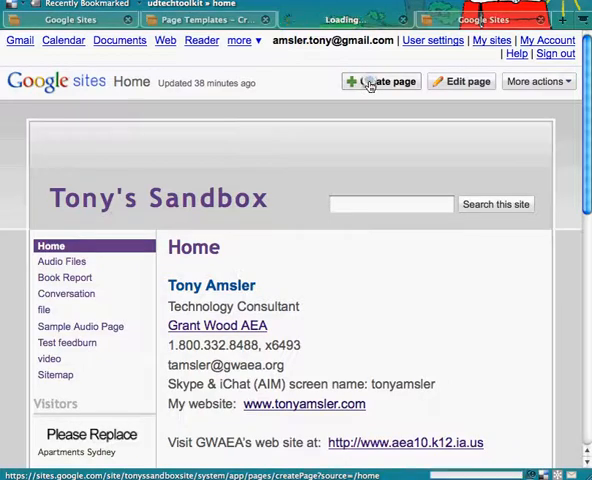
click(379, 81)
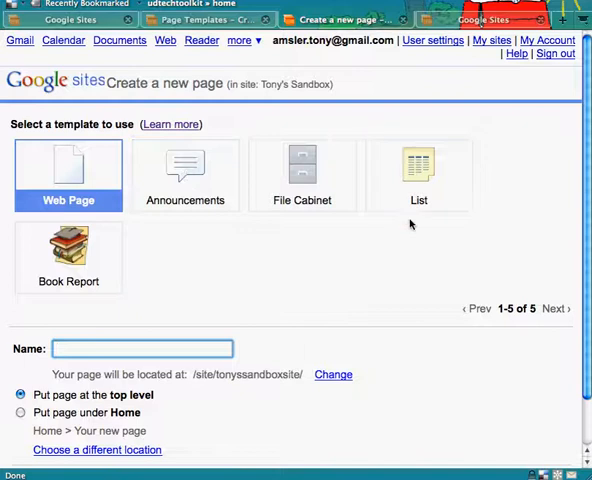
click(68, 258)
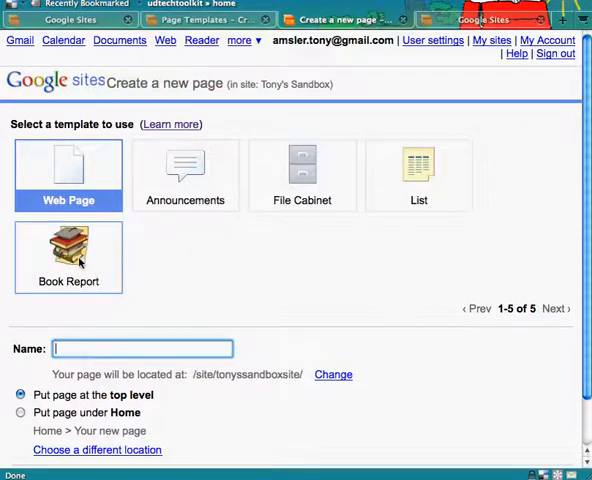
click(68, 257)
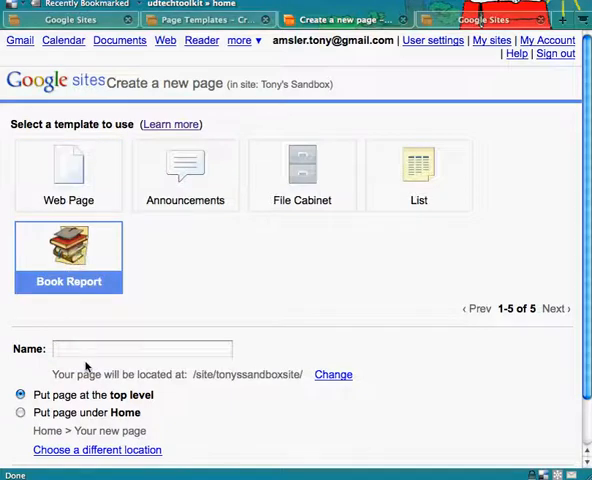
scroll(down, 3)
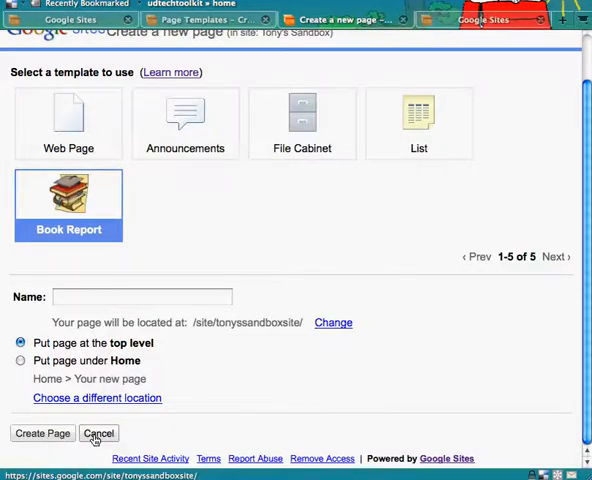
click(100, 433)
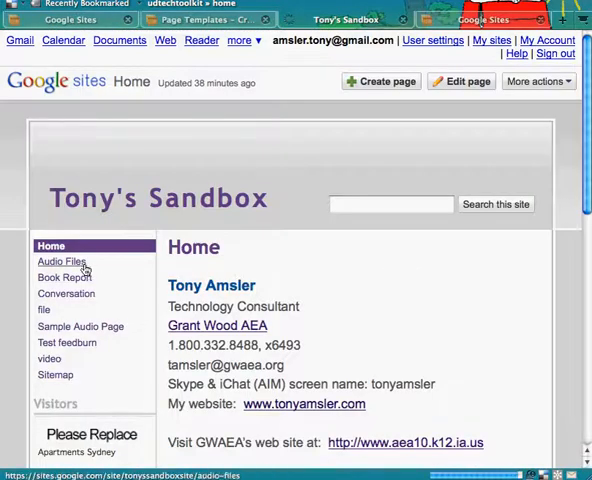
- Reopen the Book Report page and go to Manage site through More actions
click(64, 277)
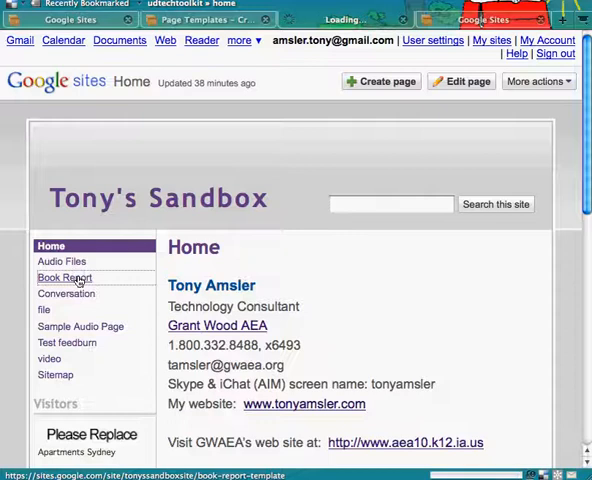
click(64, 278)
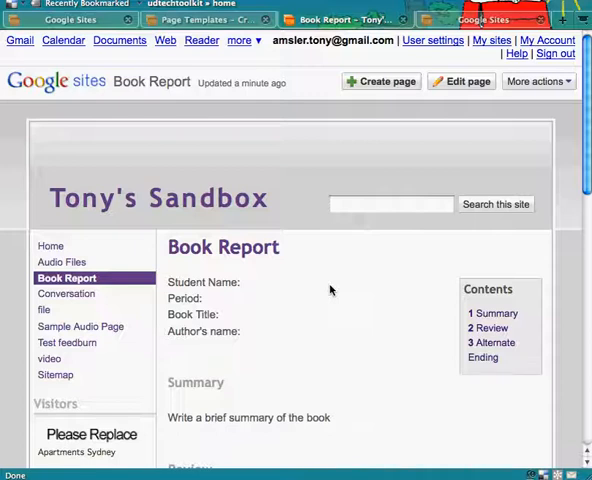
scroll(down, 3)
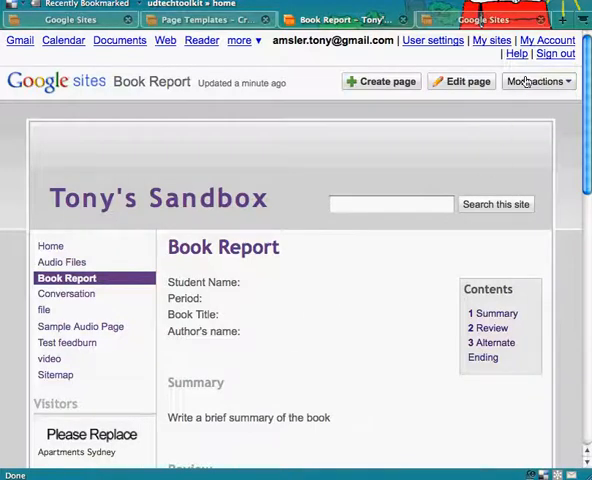
click(535, 81)
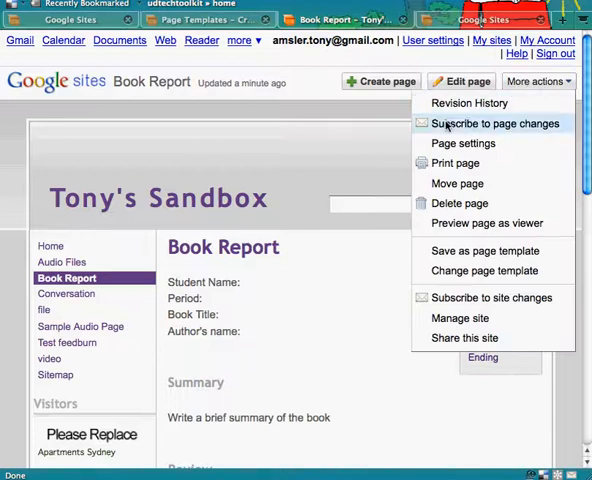
mouse_move(460, 318)
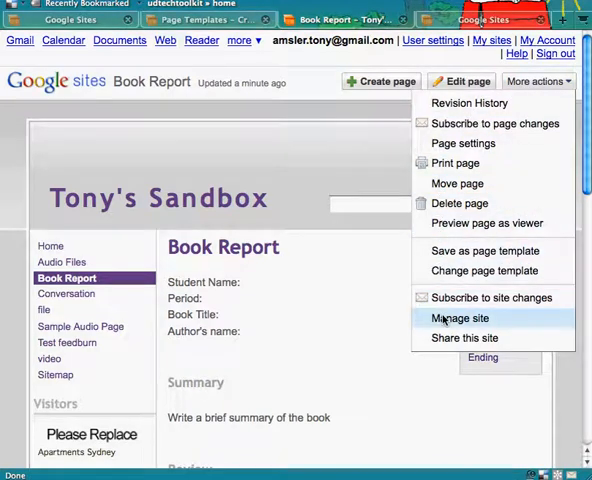
click(459, 318)
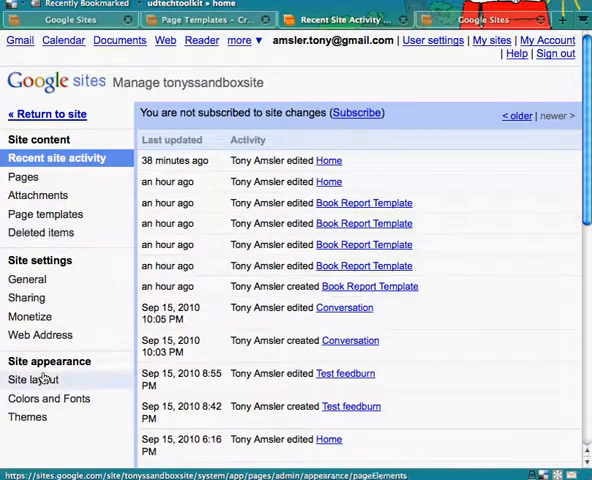
- Under Page templates, tick the user-created Book Report template and delete it
click(45, 214)
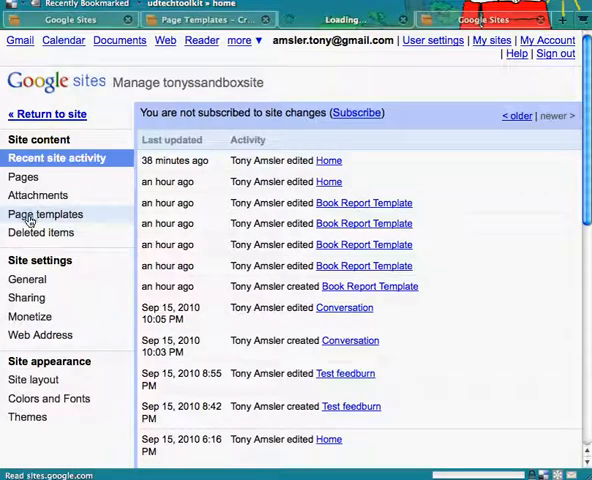
click(45, 214)
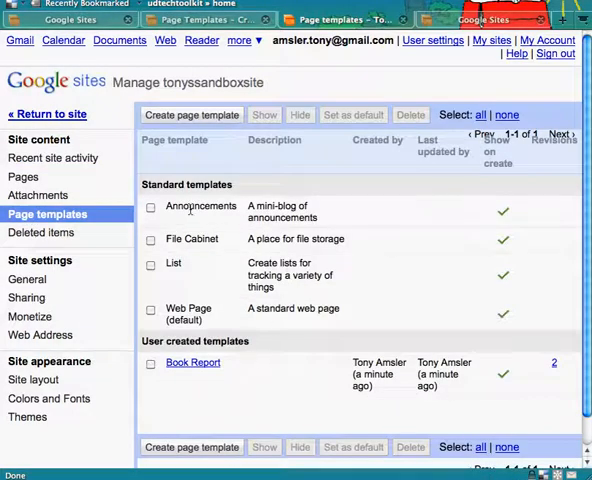
mouse_move(137, 382)
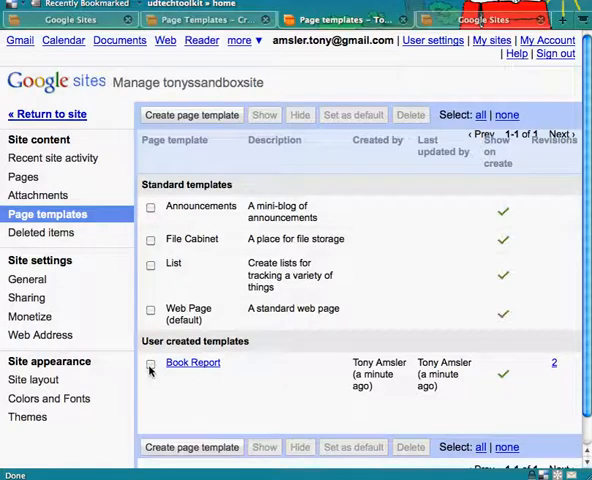
click(150, 363)
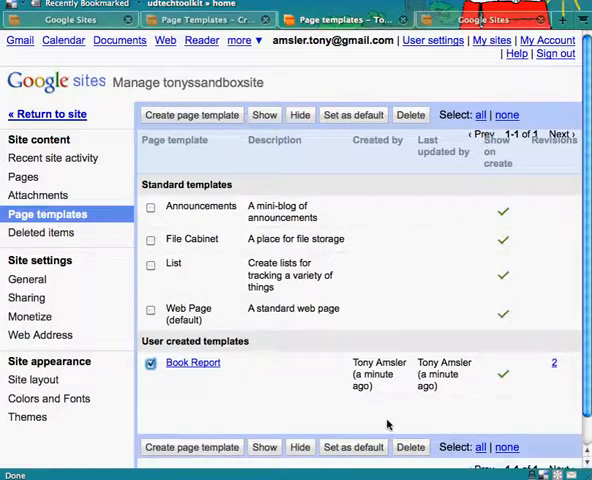
click(409, 447)
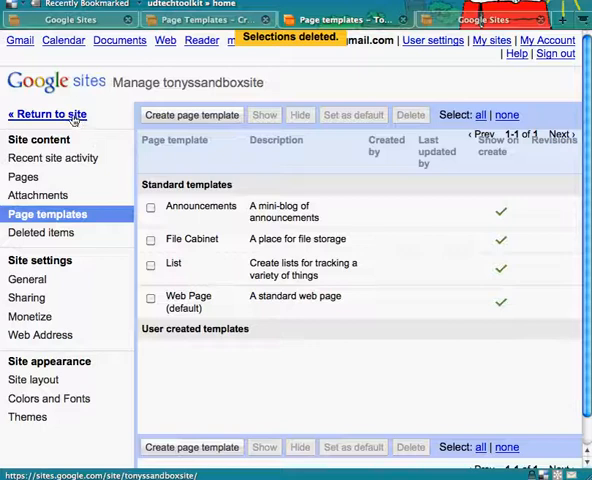
- Return to the site, reopen Book Report, and dismiss the More actions menu
click(44, 113)
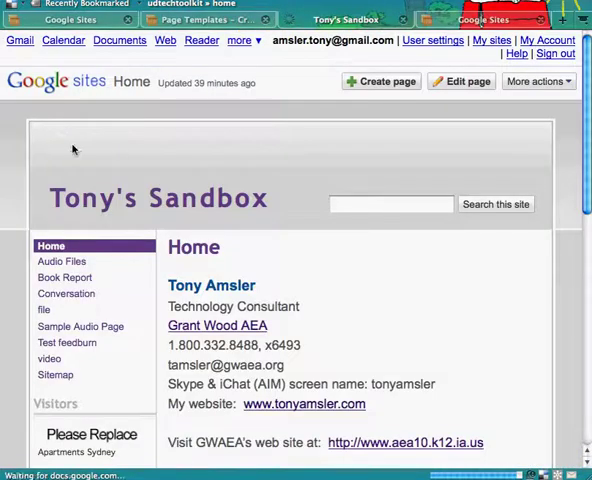
click(63, 277)
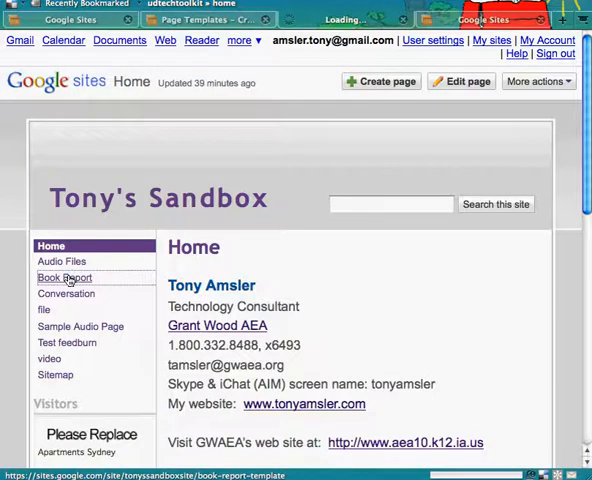
click(64, 278)
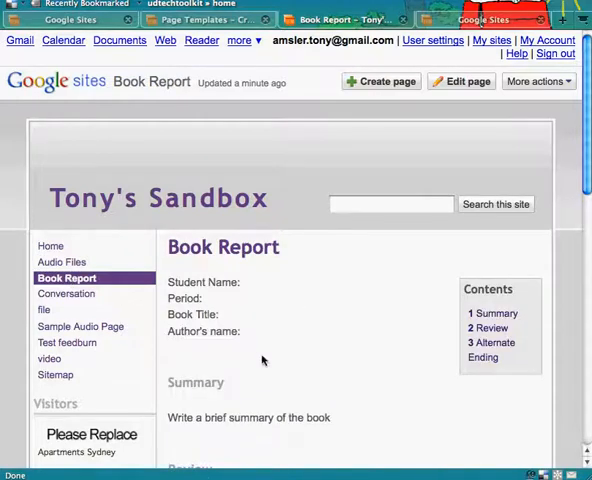
scroll(down, 3)
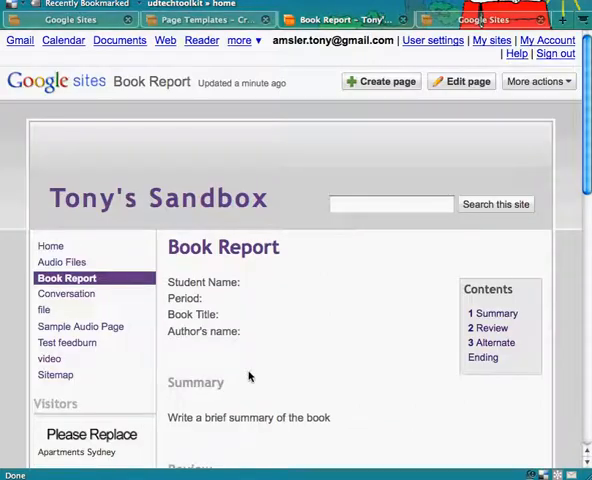
click(527, 81)
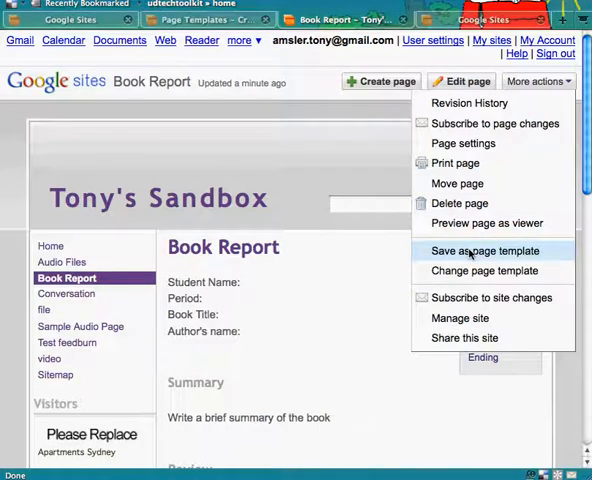
click(481, 251)
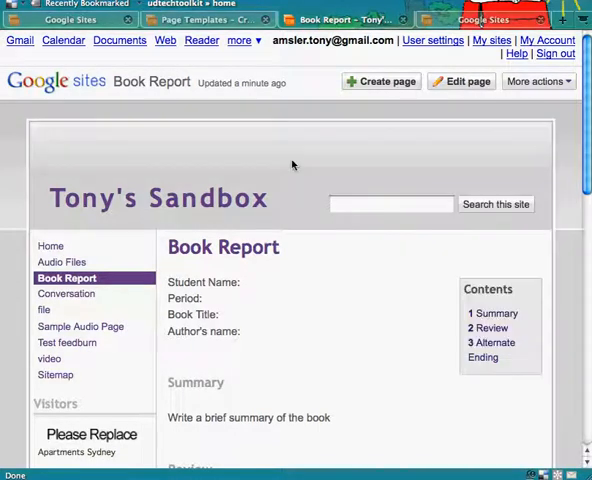